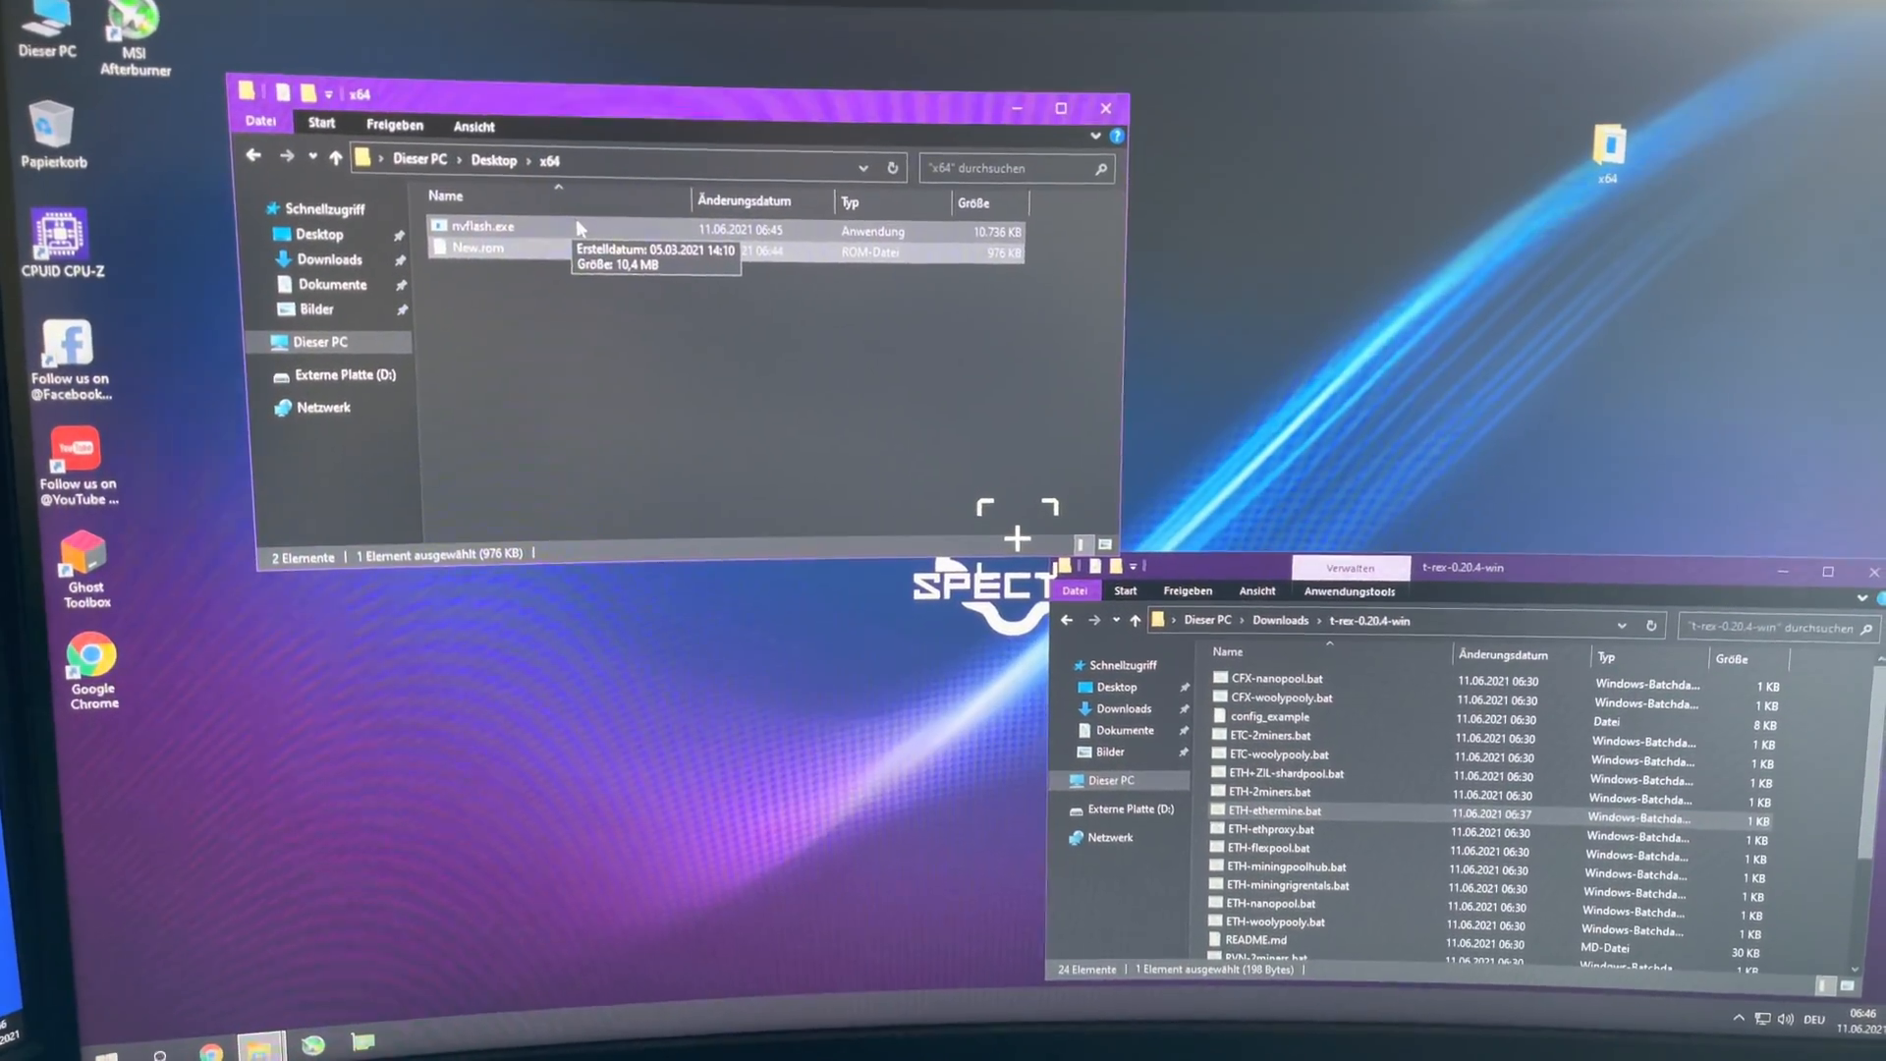
# - Create a shortcut to nvflash.exe beside New.rom in the x64 folder
pyautogui.click(482, 246)
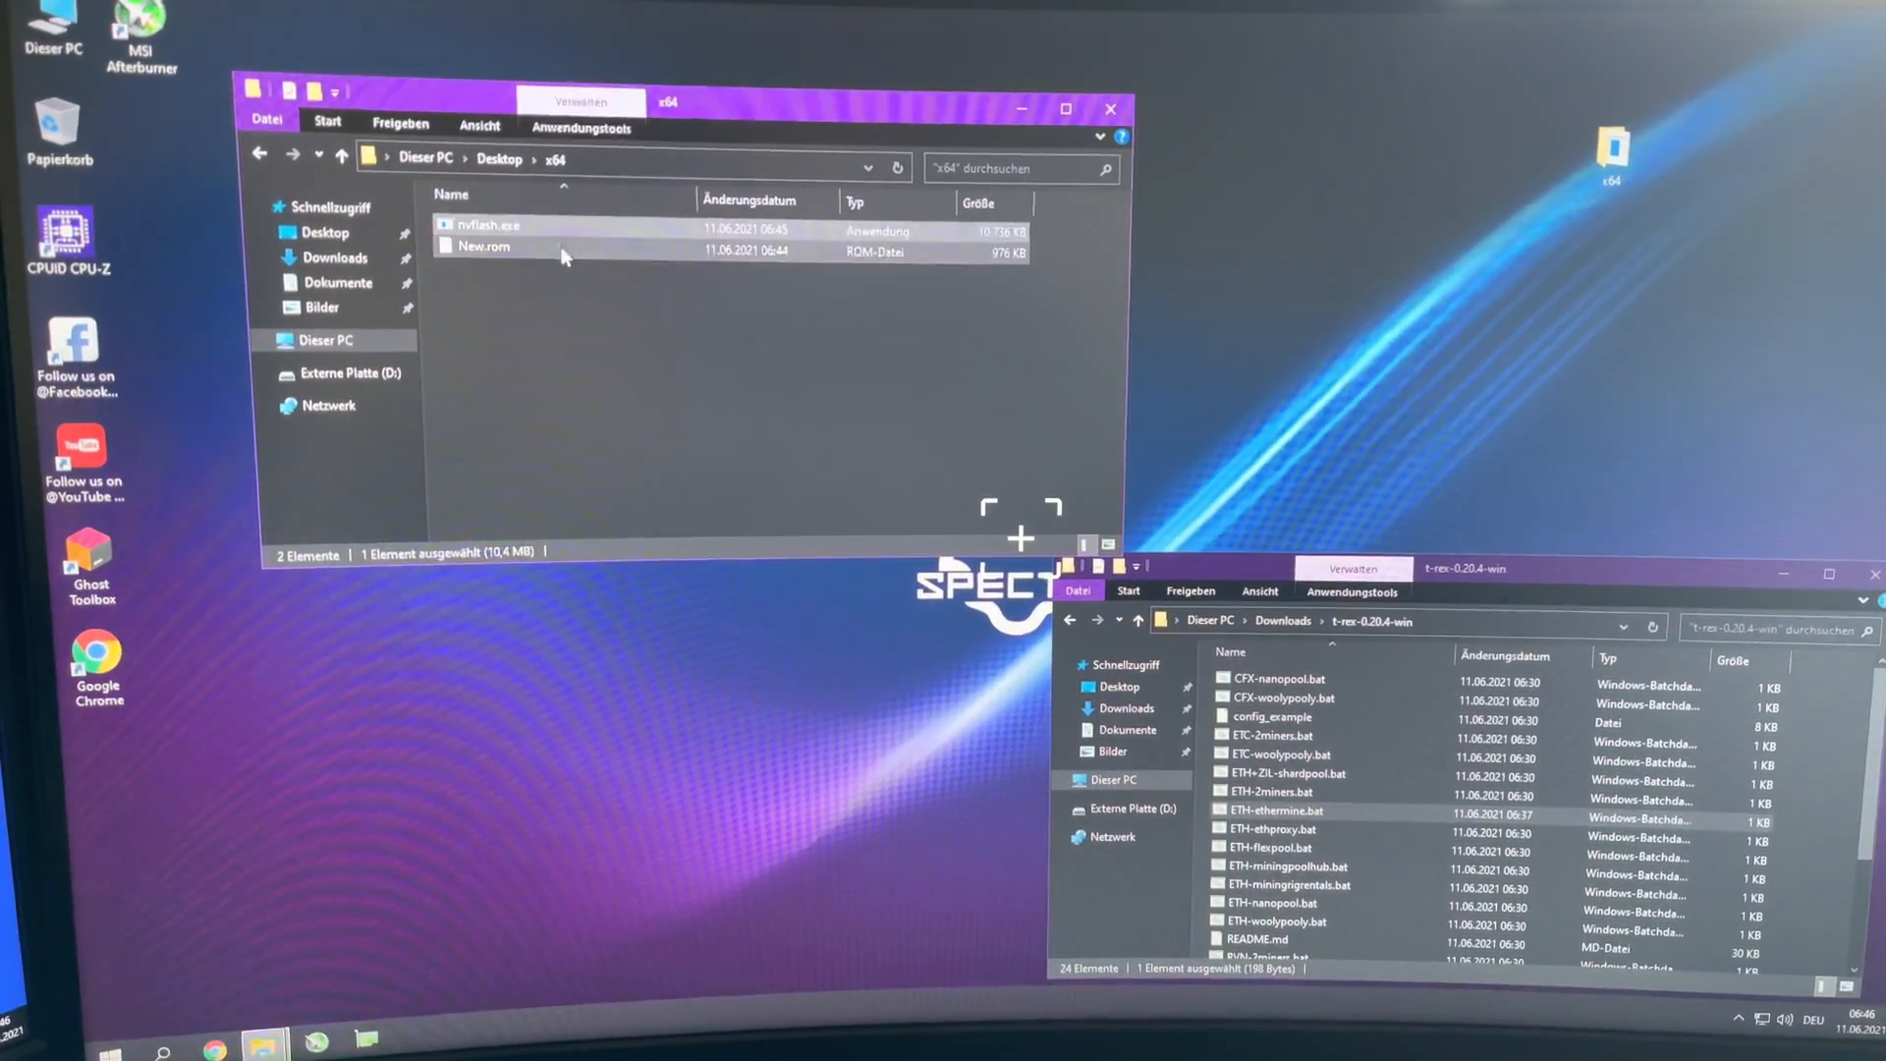
pyautogui.click(481, 232)
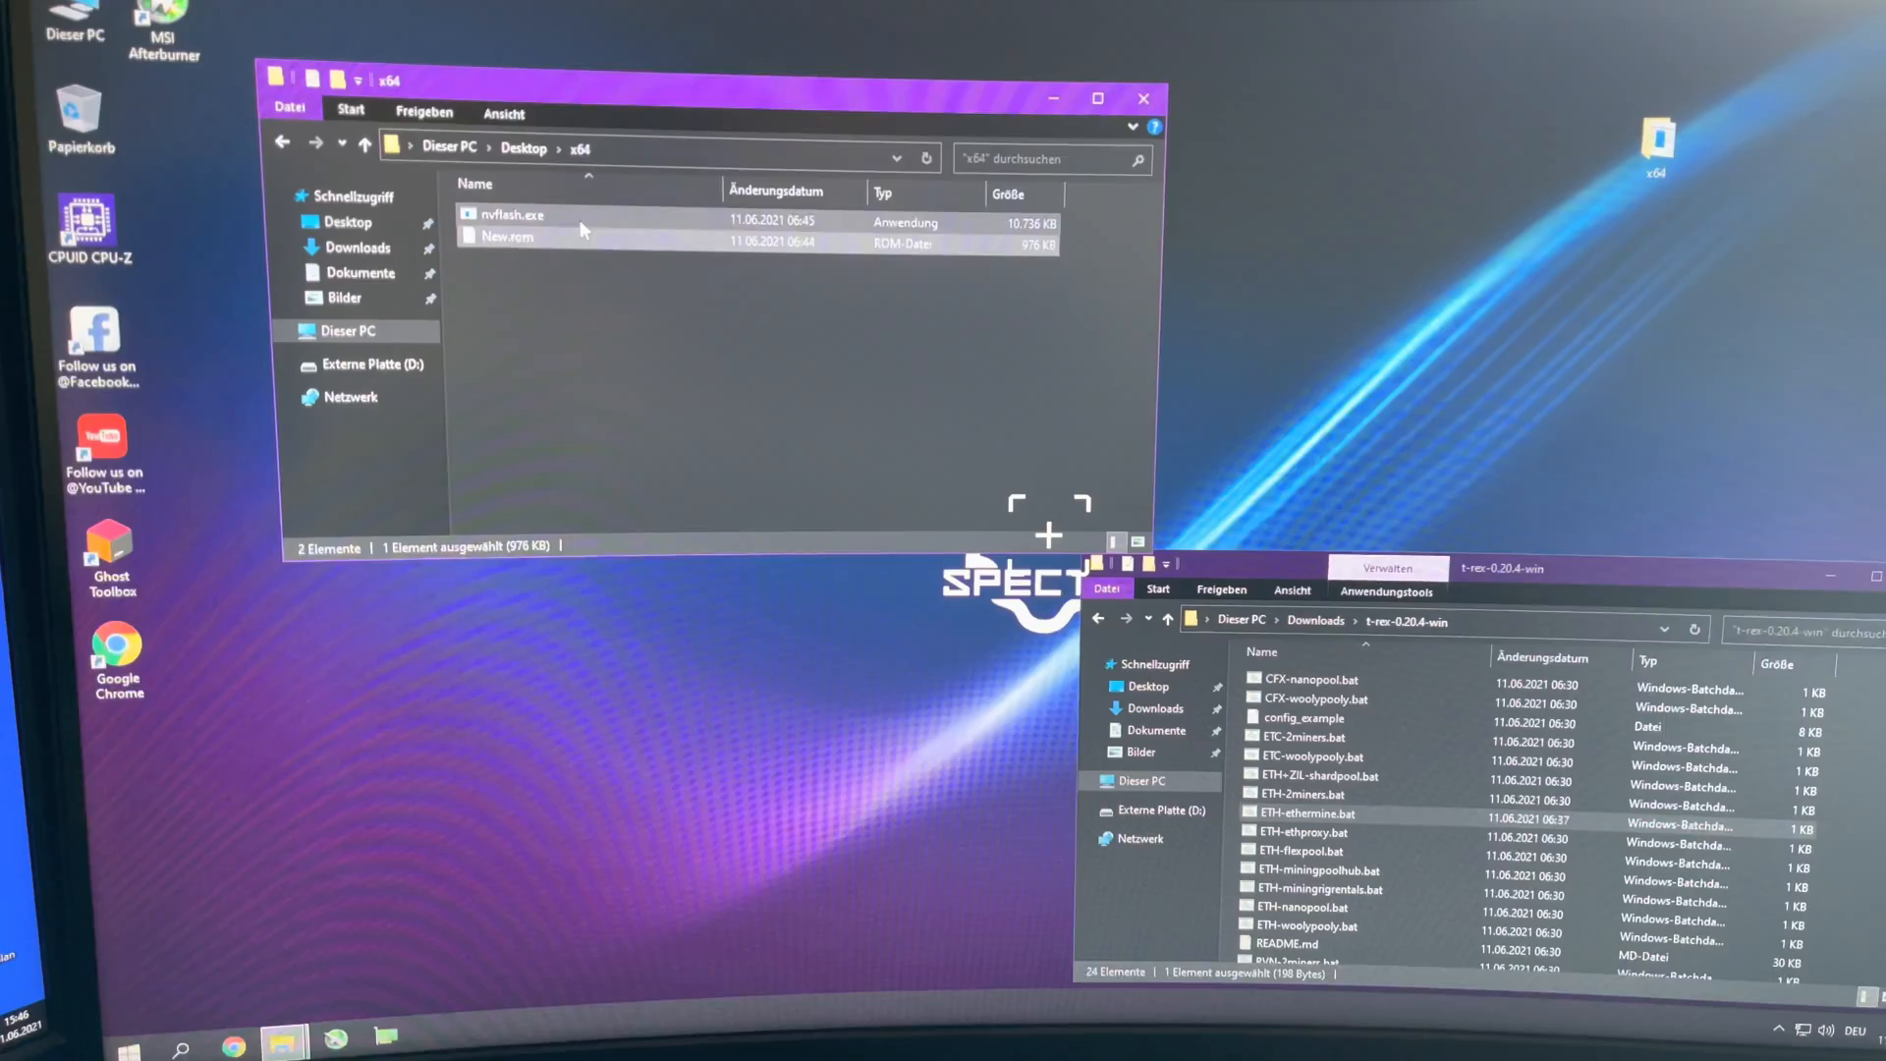
pyautogui.click(510, 214)
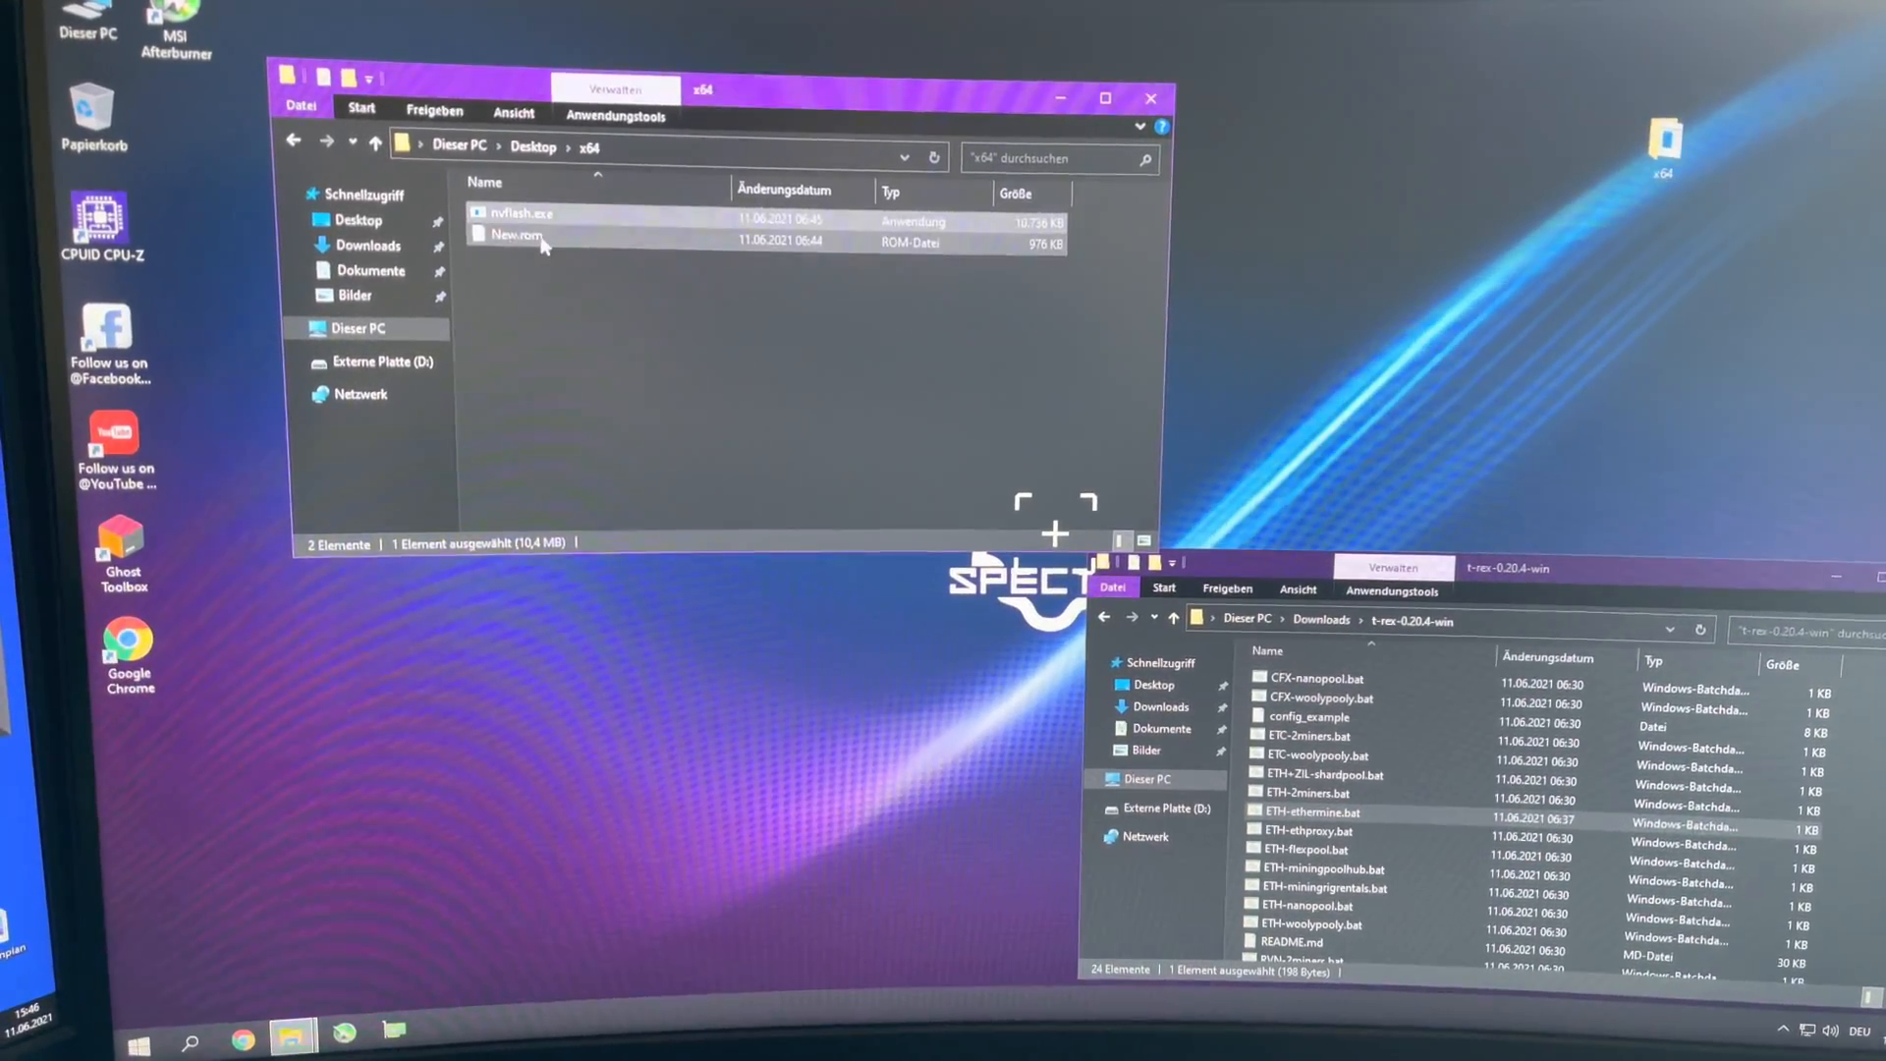
pyautogui.click(518, 248)
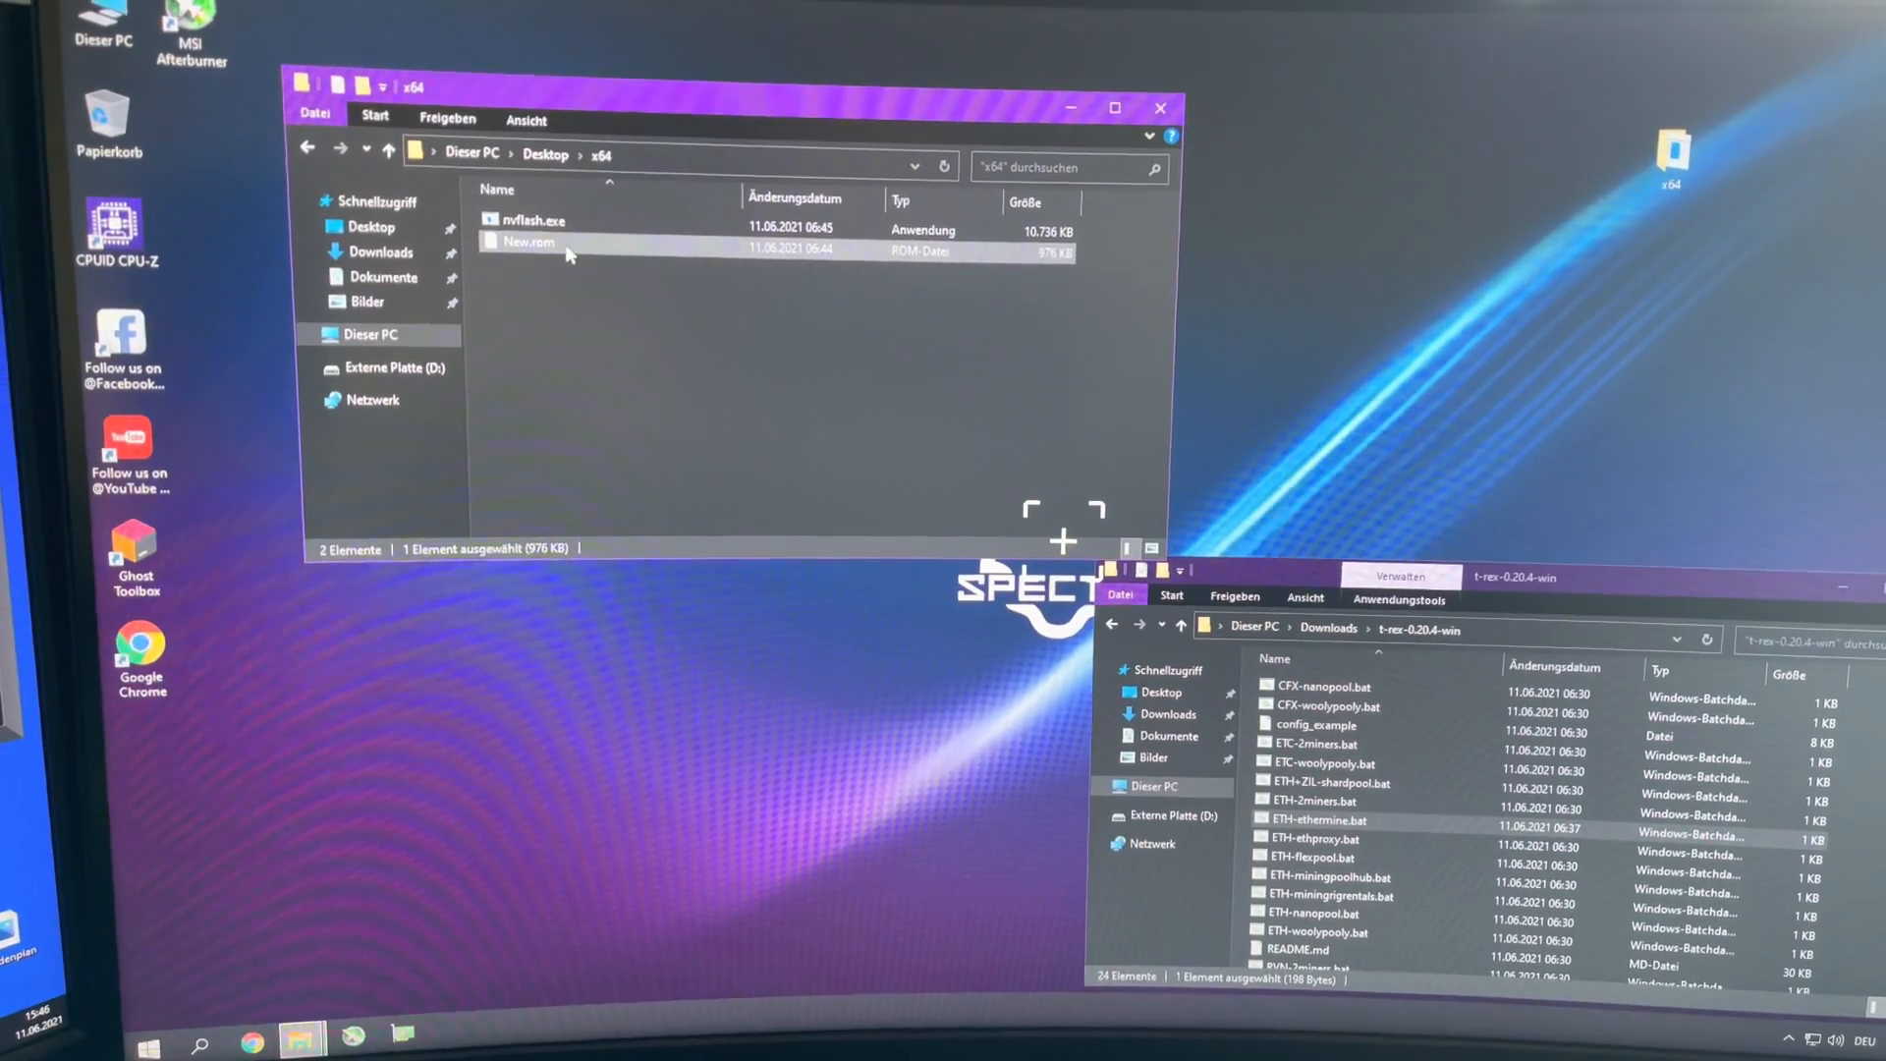
pyautogui.click(532, 220)
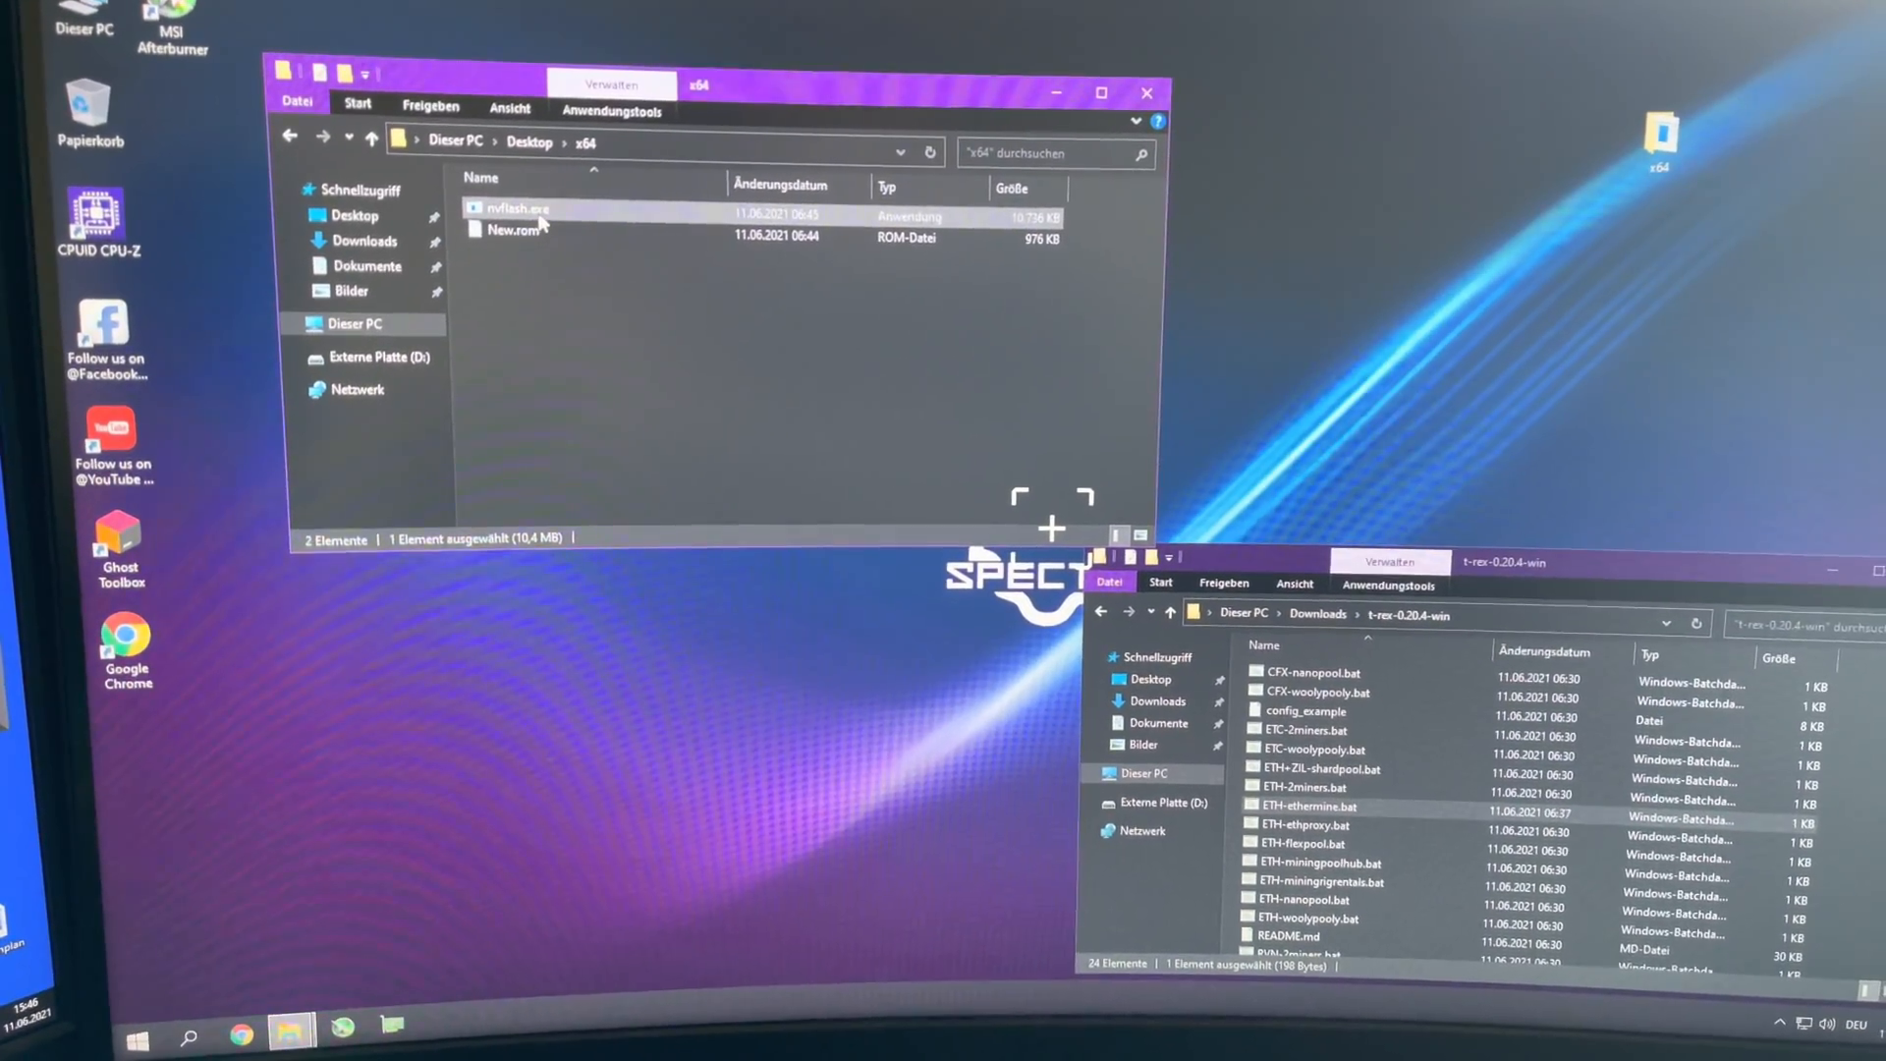
pyautogui.rightClick(511, 205)
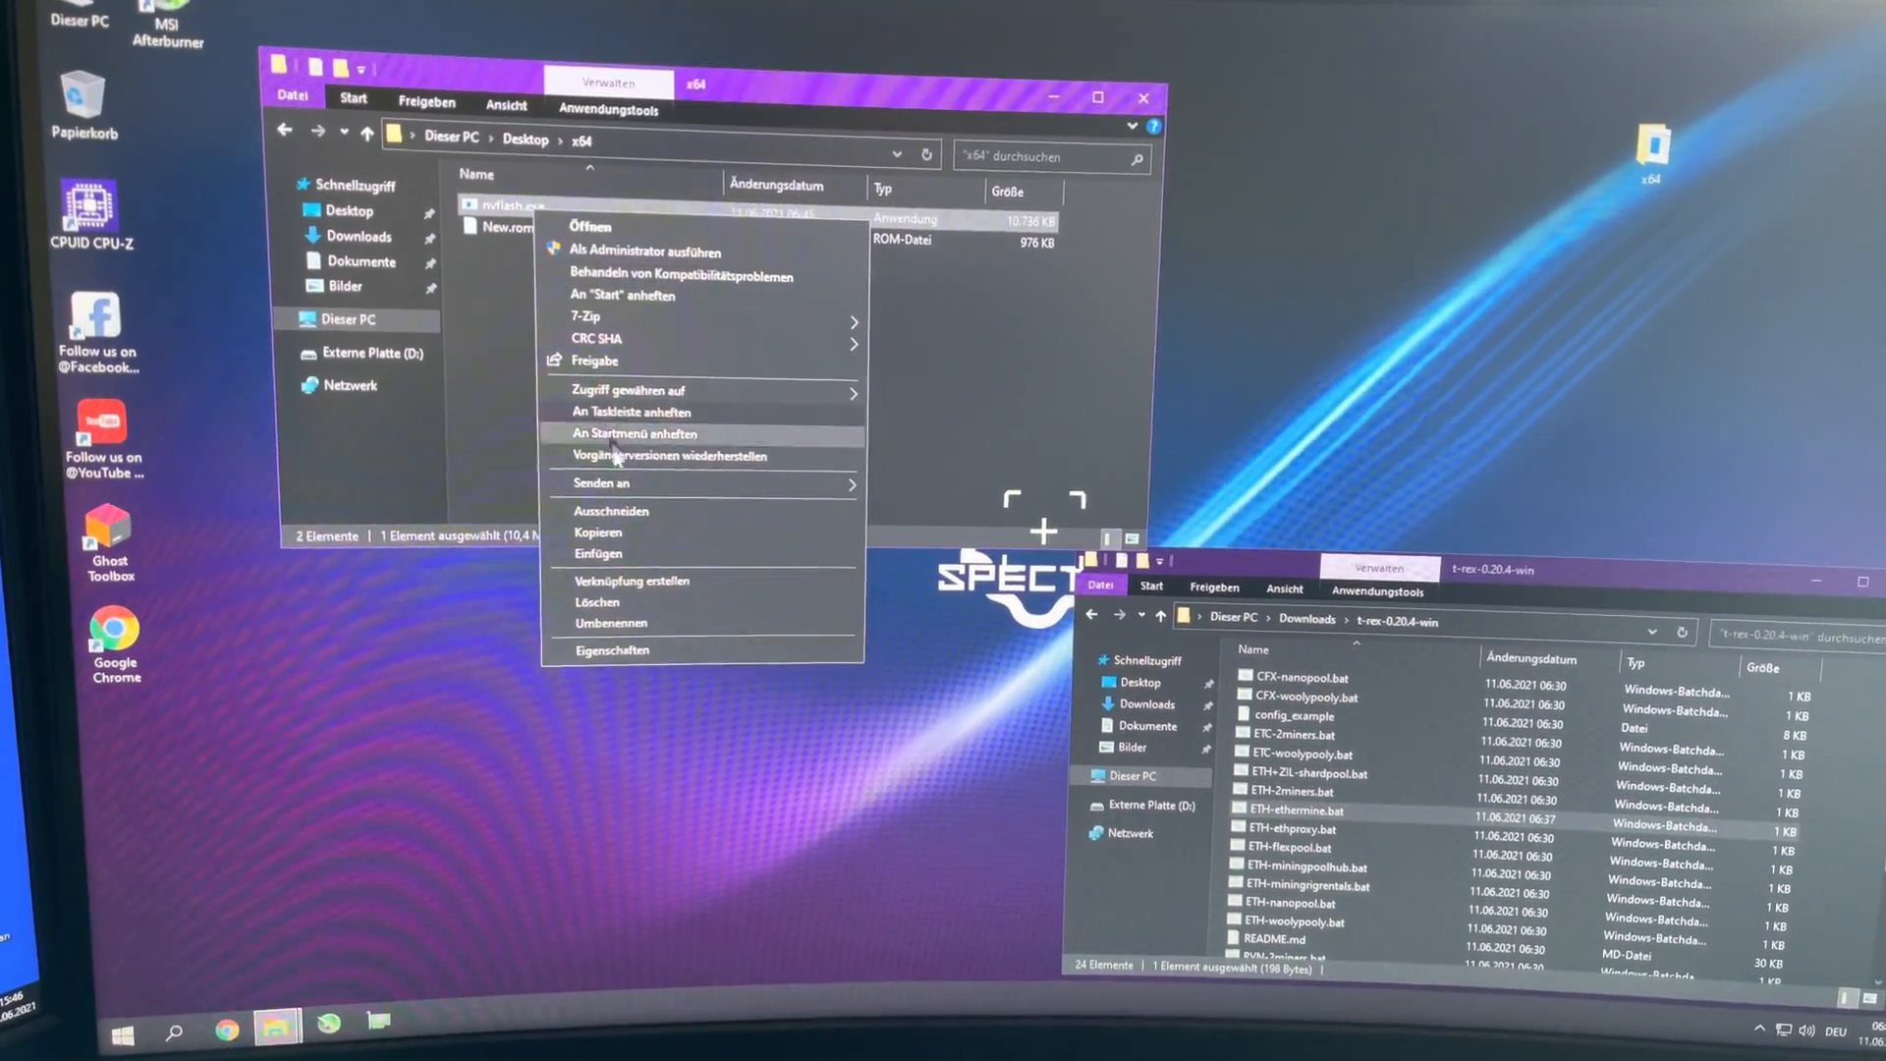
pyautogui.click(630, 581)
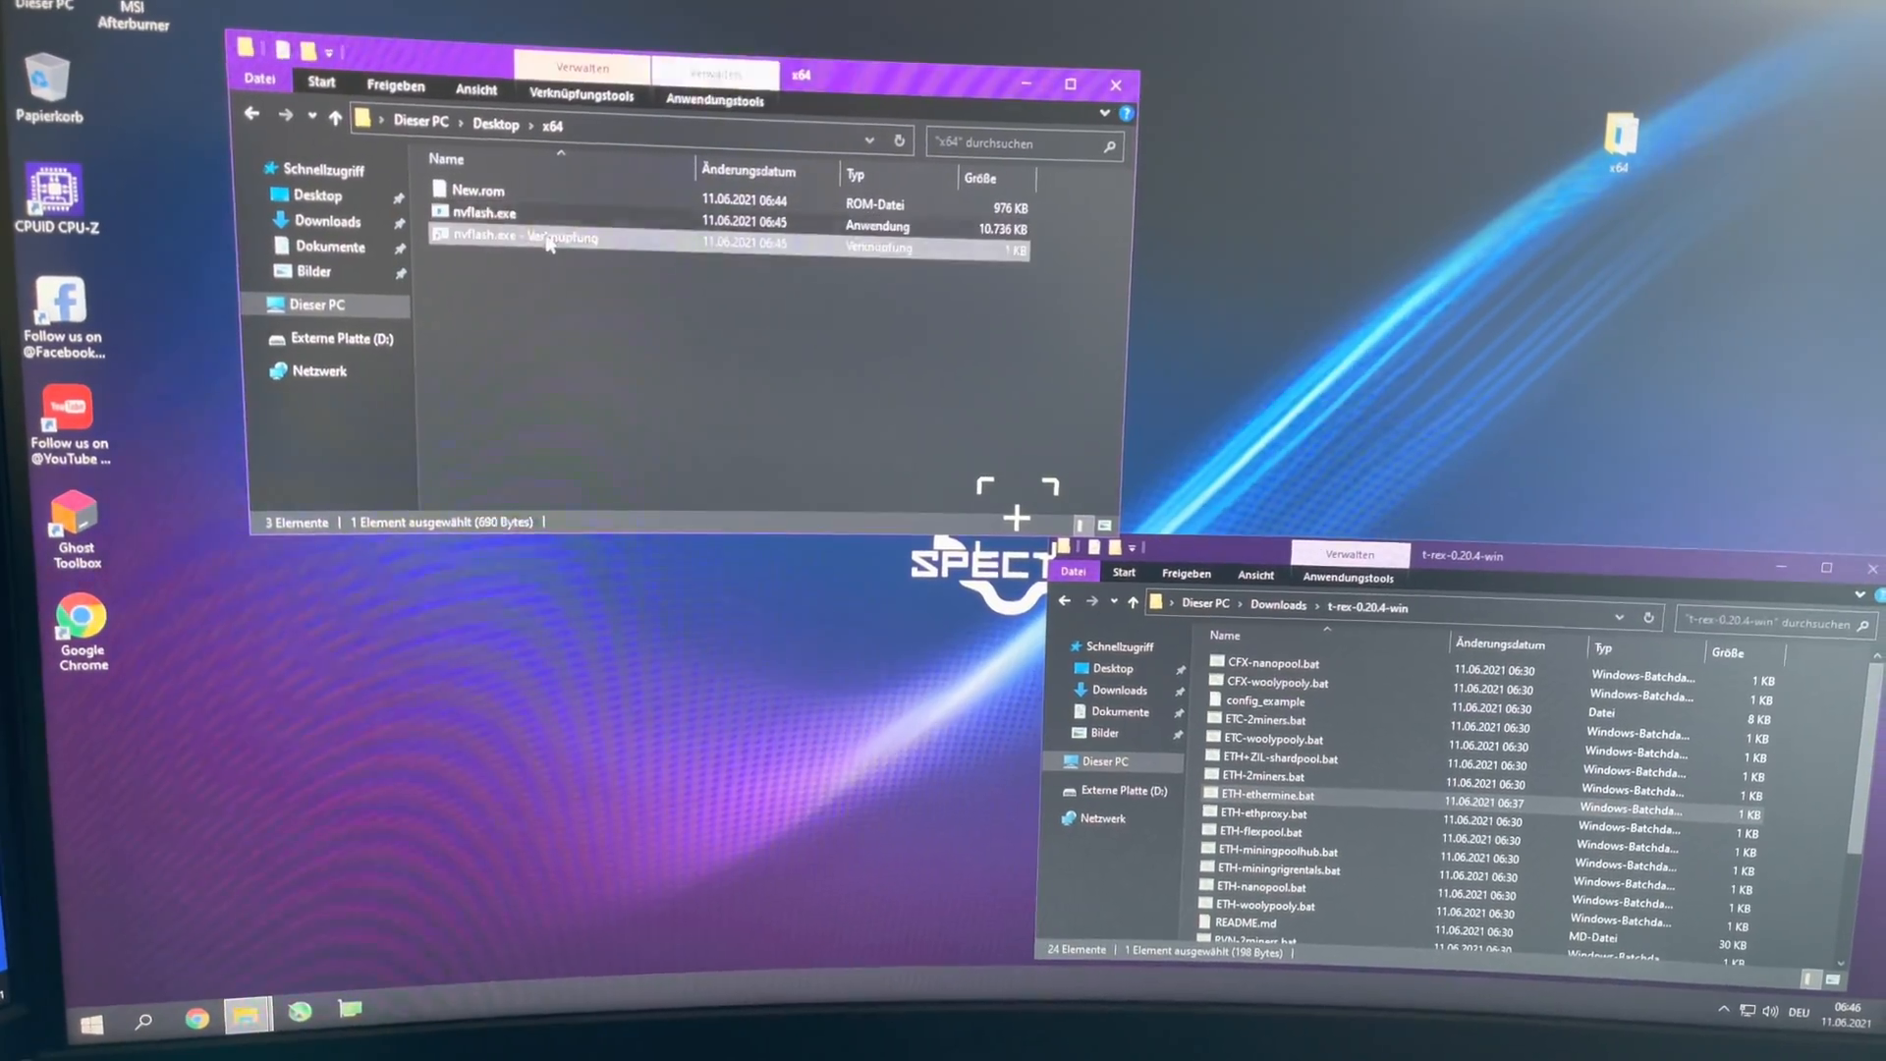
# - Append 'new.rom -6' to the nvflash shortcut's target in its properties
pyautogui.rightClick(487, 236)
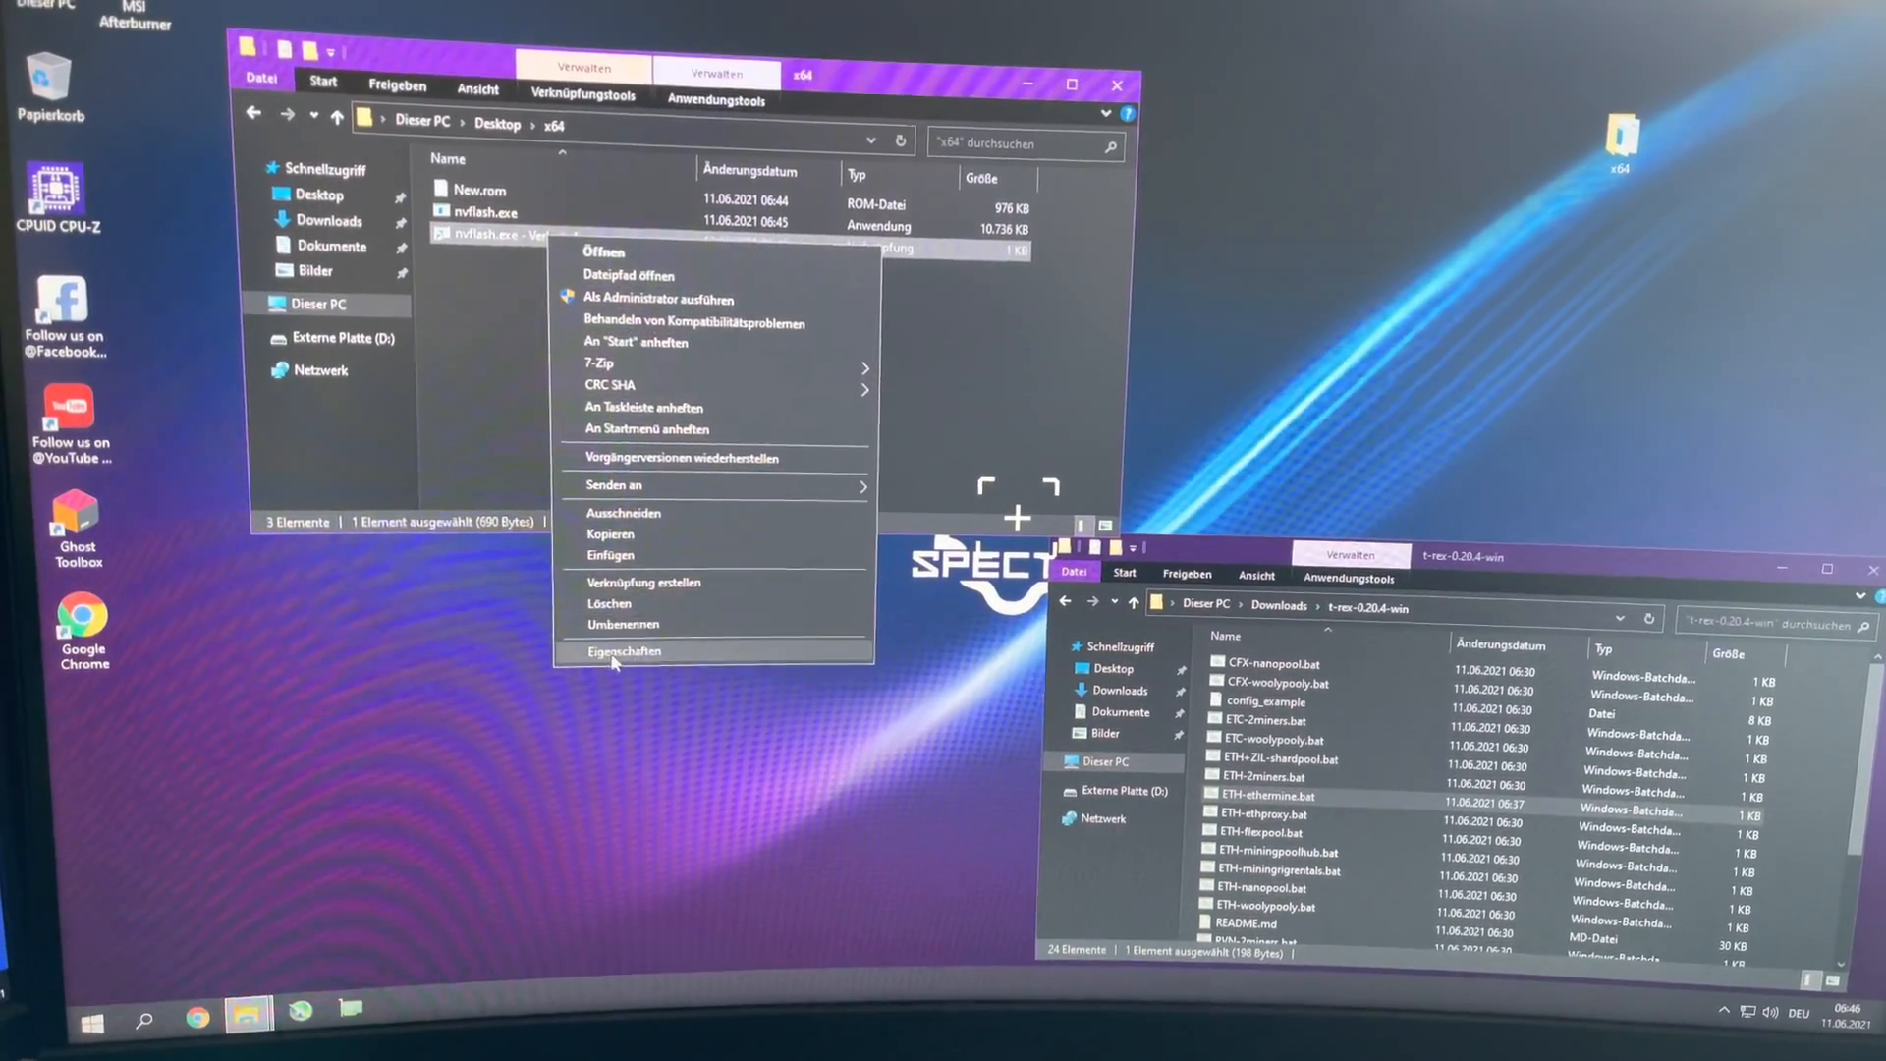
pyautogui.click(622, 650)
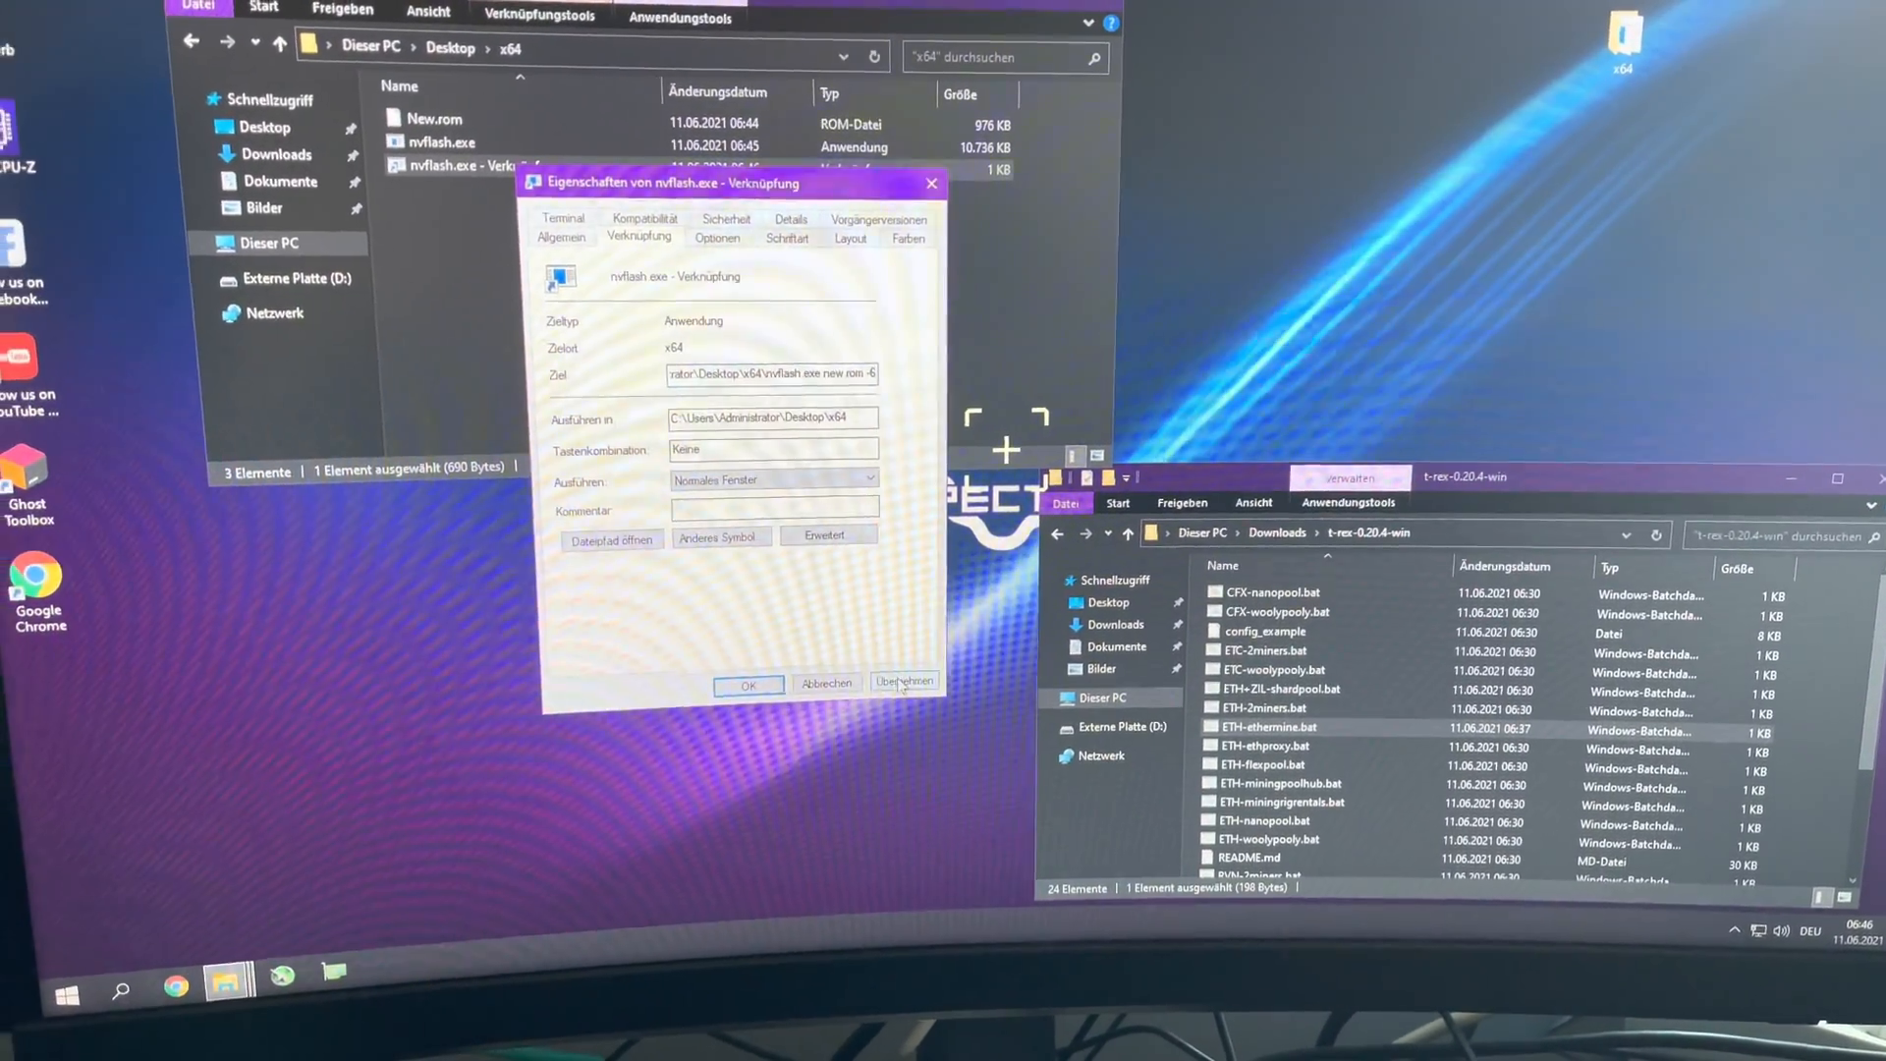
pyautogui.click(747, 684)
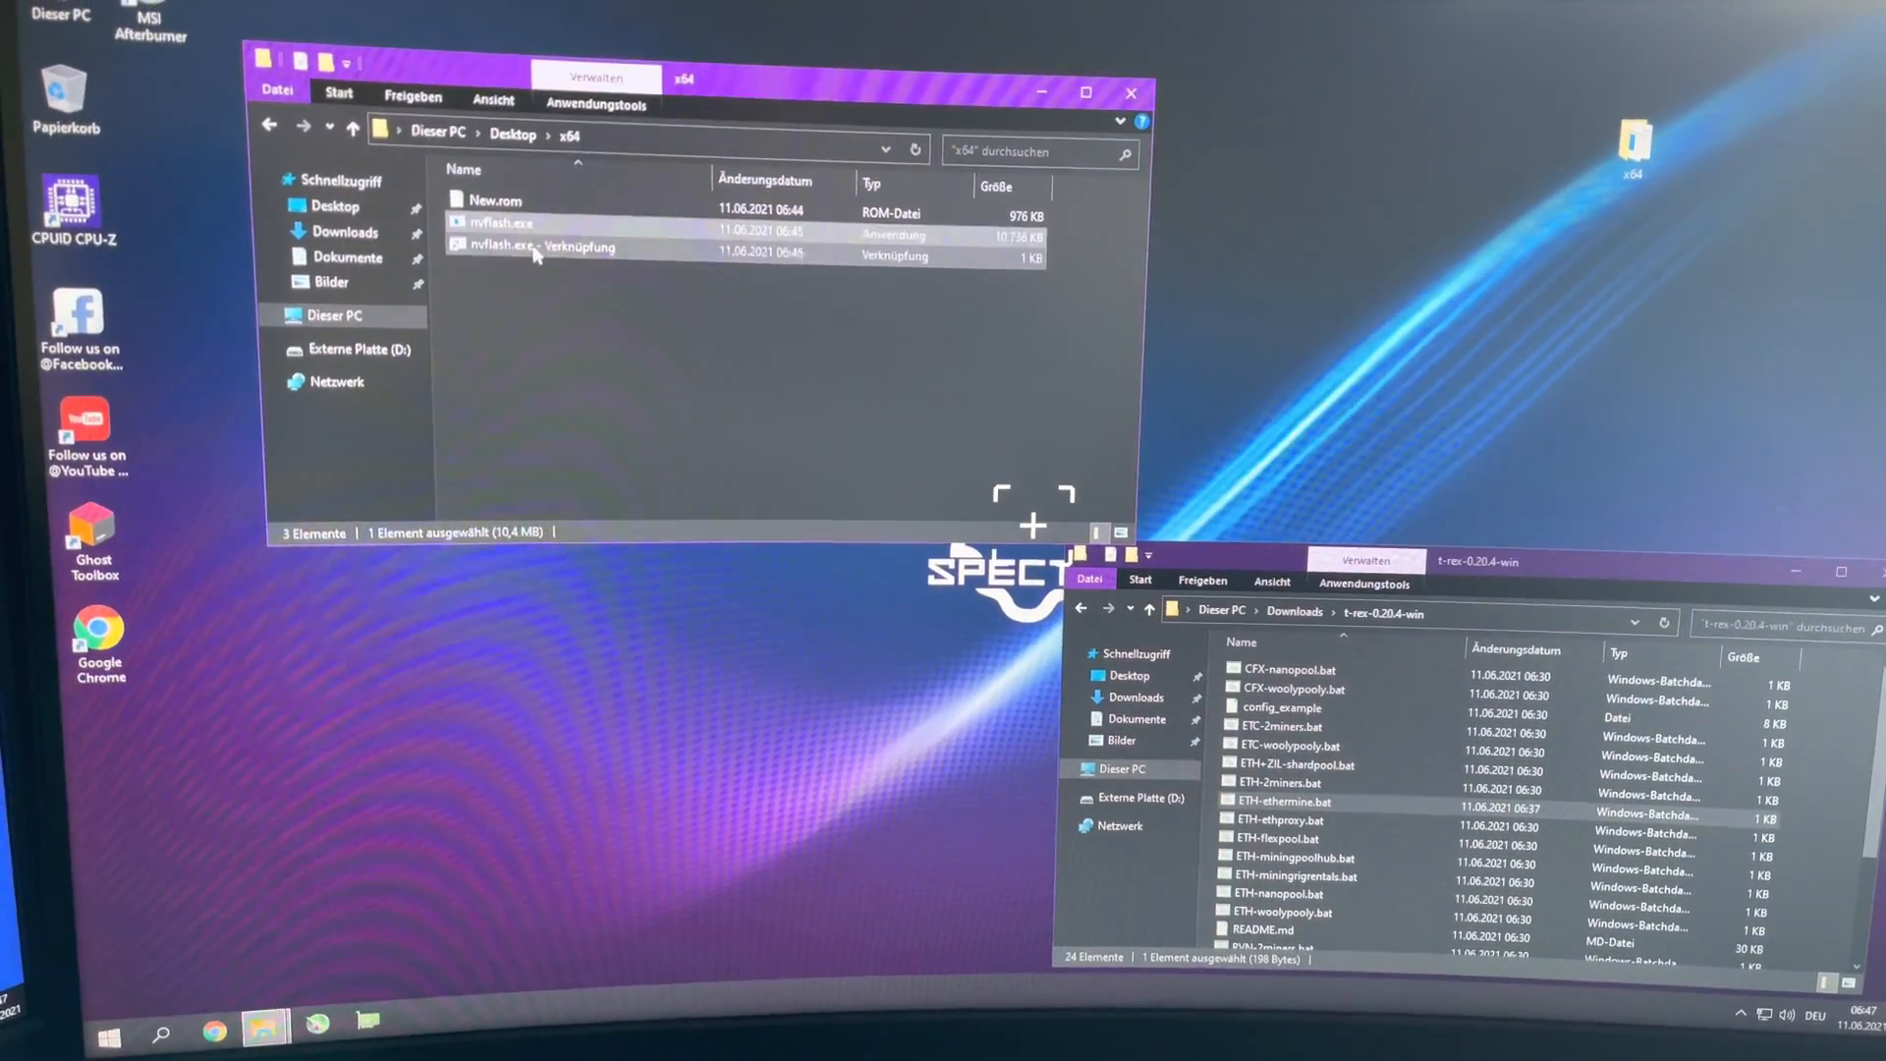
# - Run the edited nvflash shortcut to flash new.rom onto the RTX 3080
pyautogui.doubleClick(495, 223)
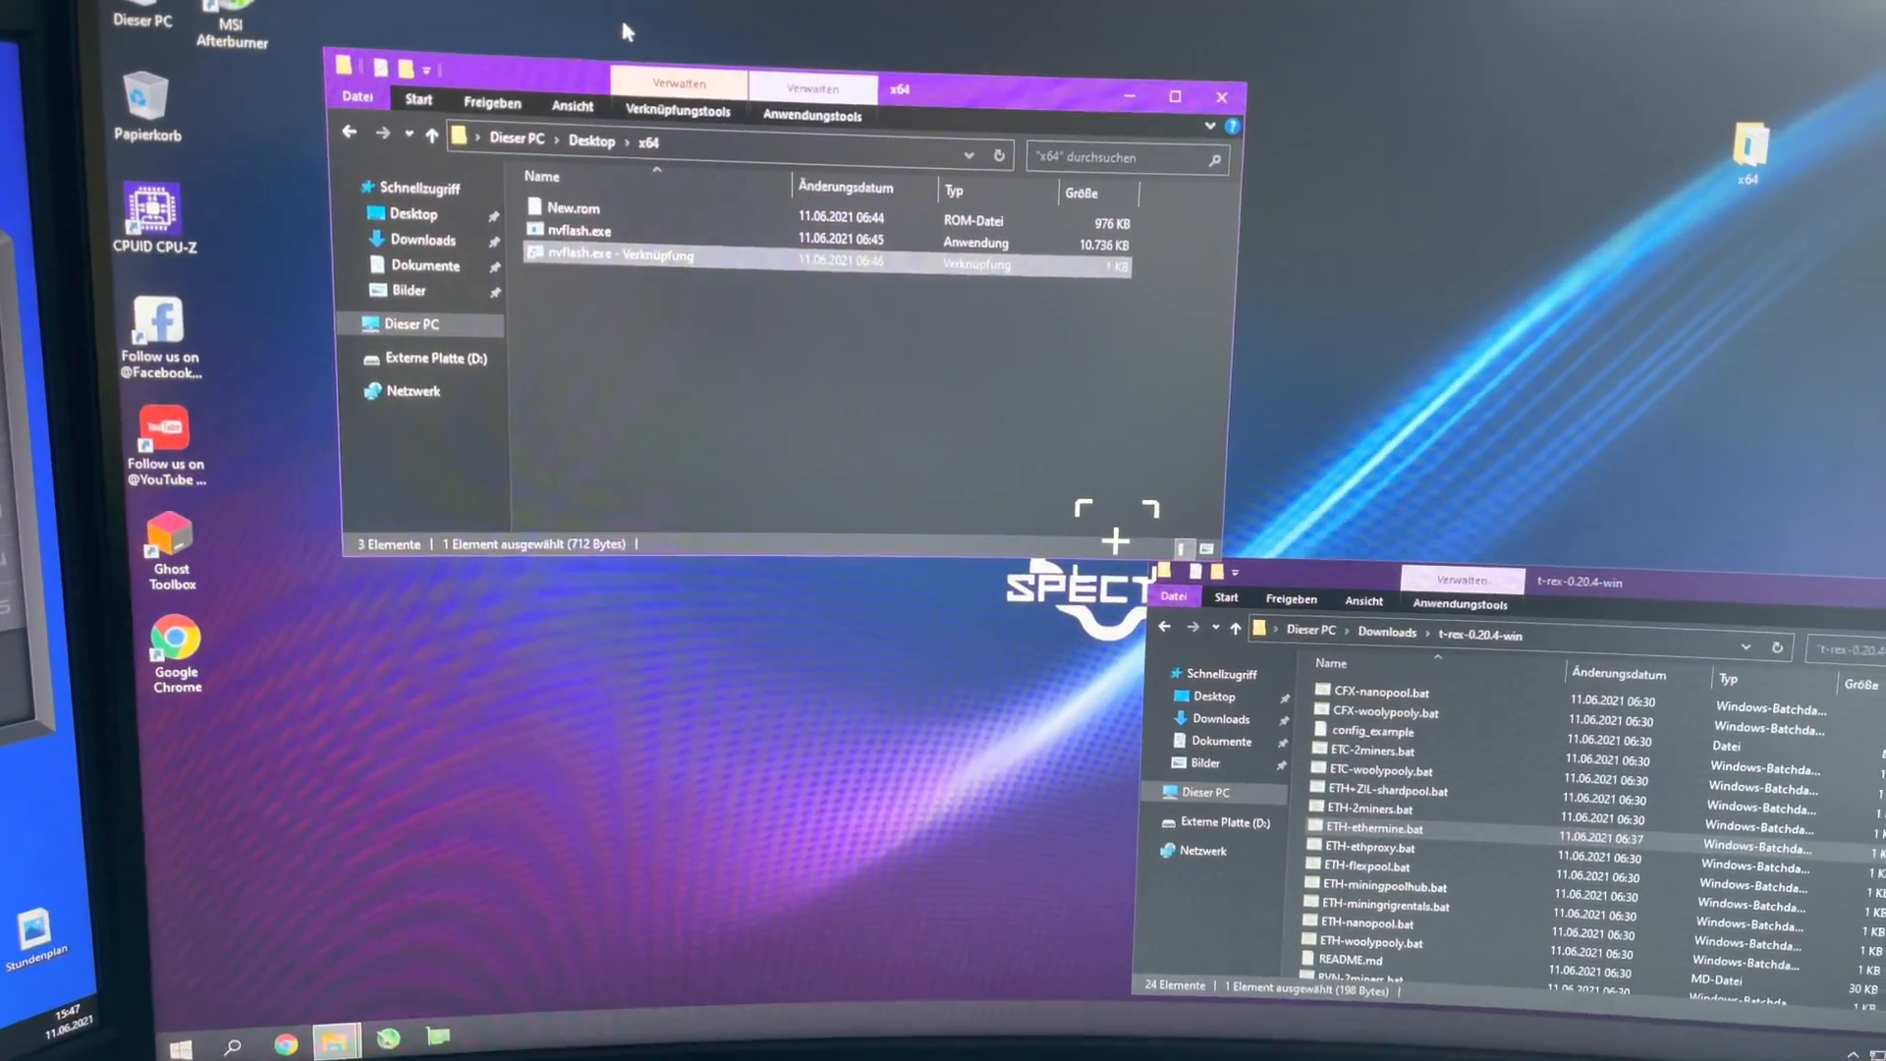
# - Close the x64 window, leaving MSI Afterburner over the t-rex-0.20.4-win folder
pyautogui.click(178, 1049)
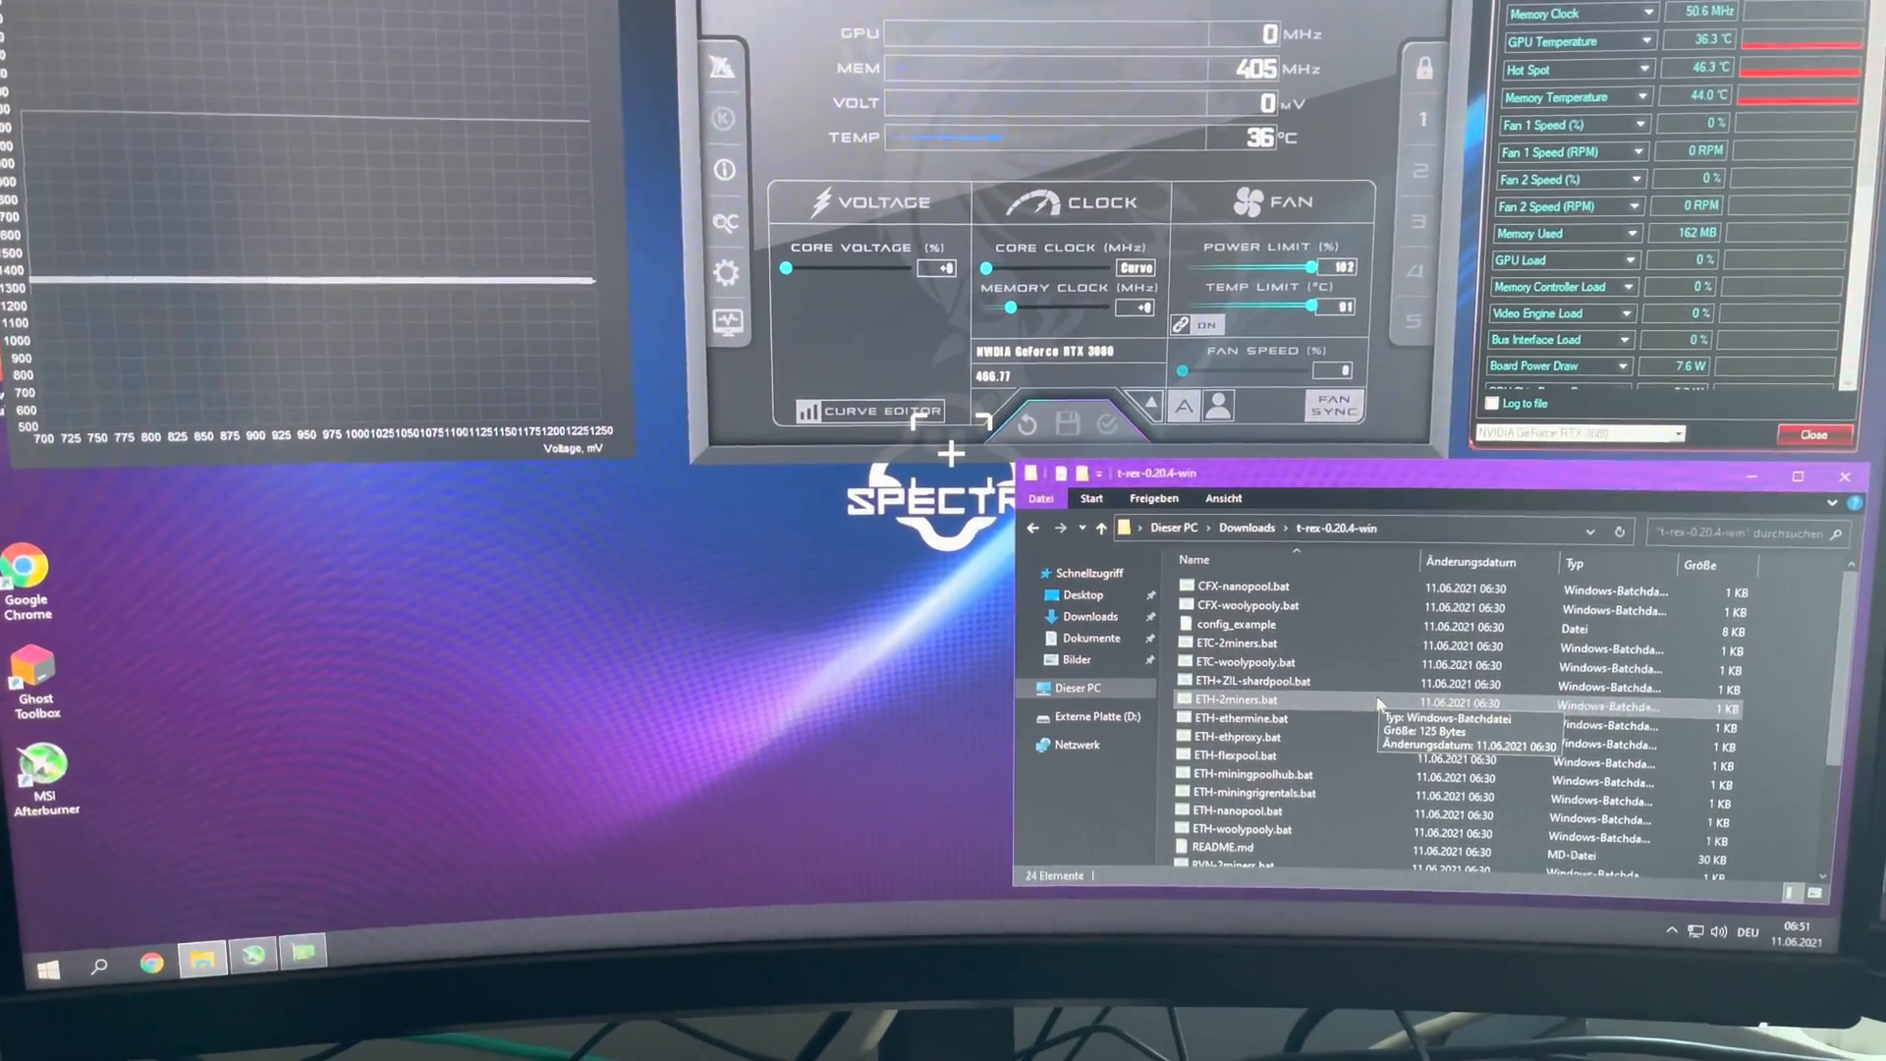
pyautogui.doubleClick(1239, 723)
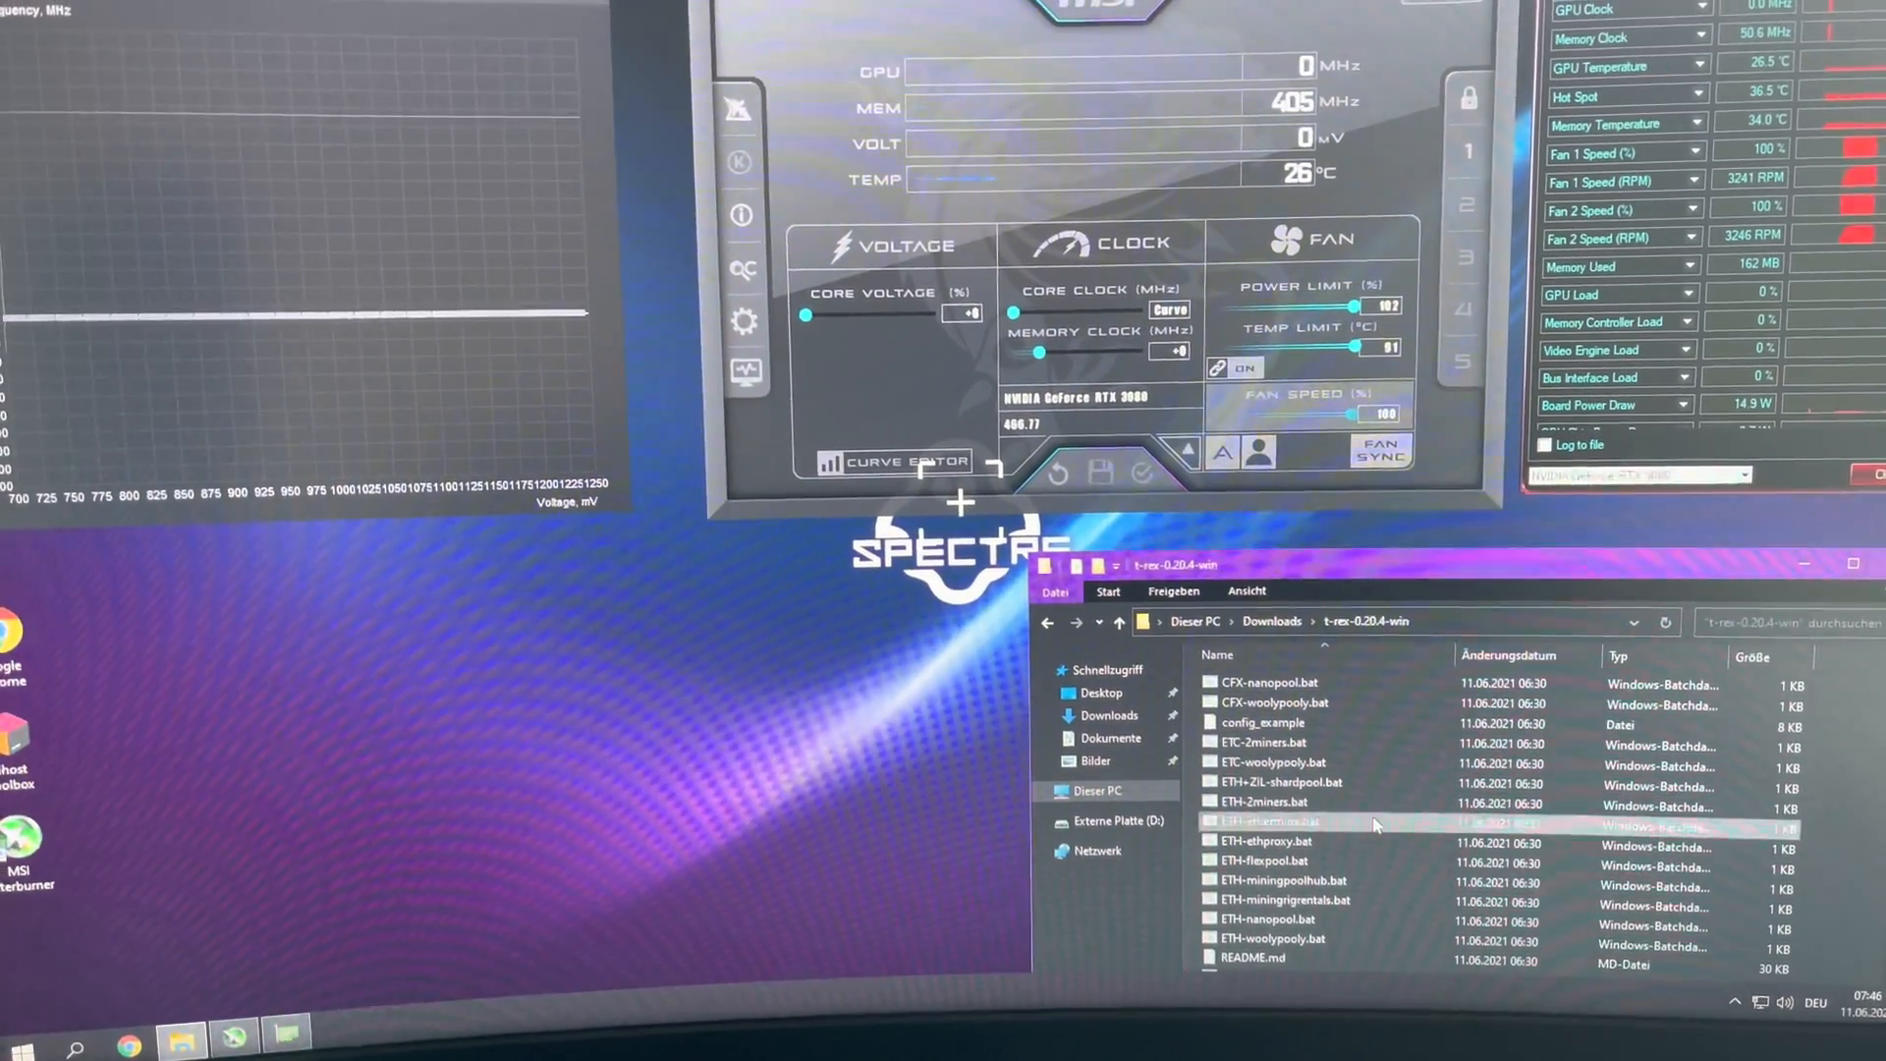
# - Launch ETH-ethermine.bat to start the T-Rex miner on eu1.ethermine.org
pyautogui.doubleClick(1263, 823)
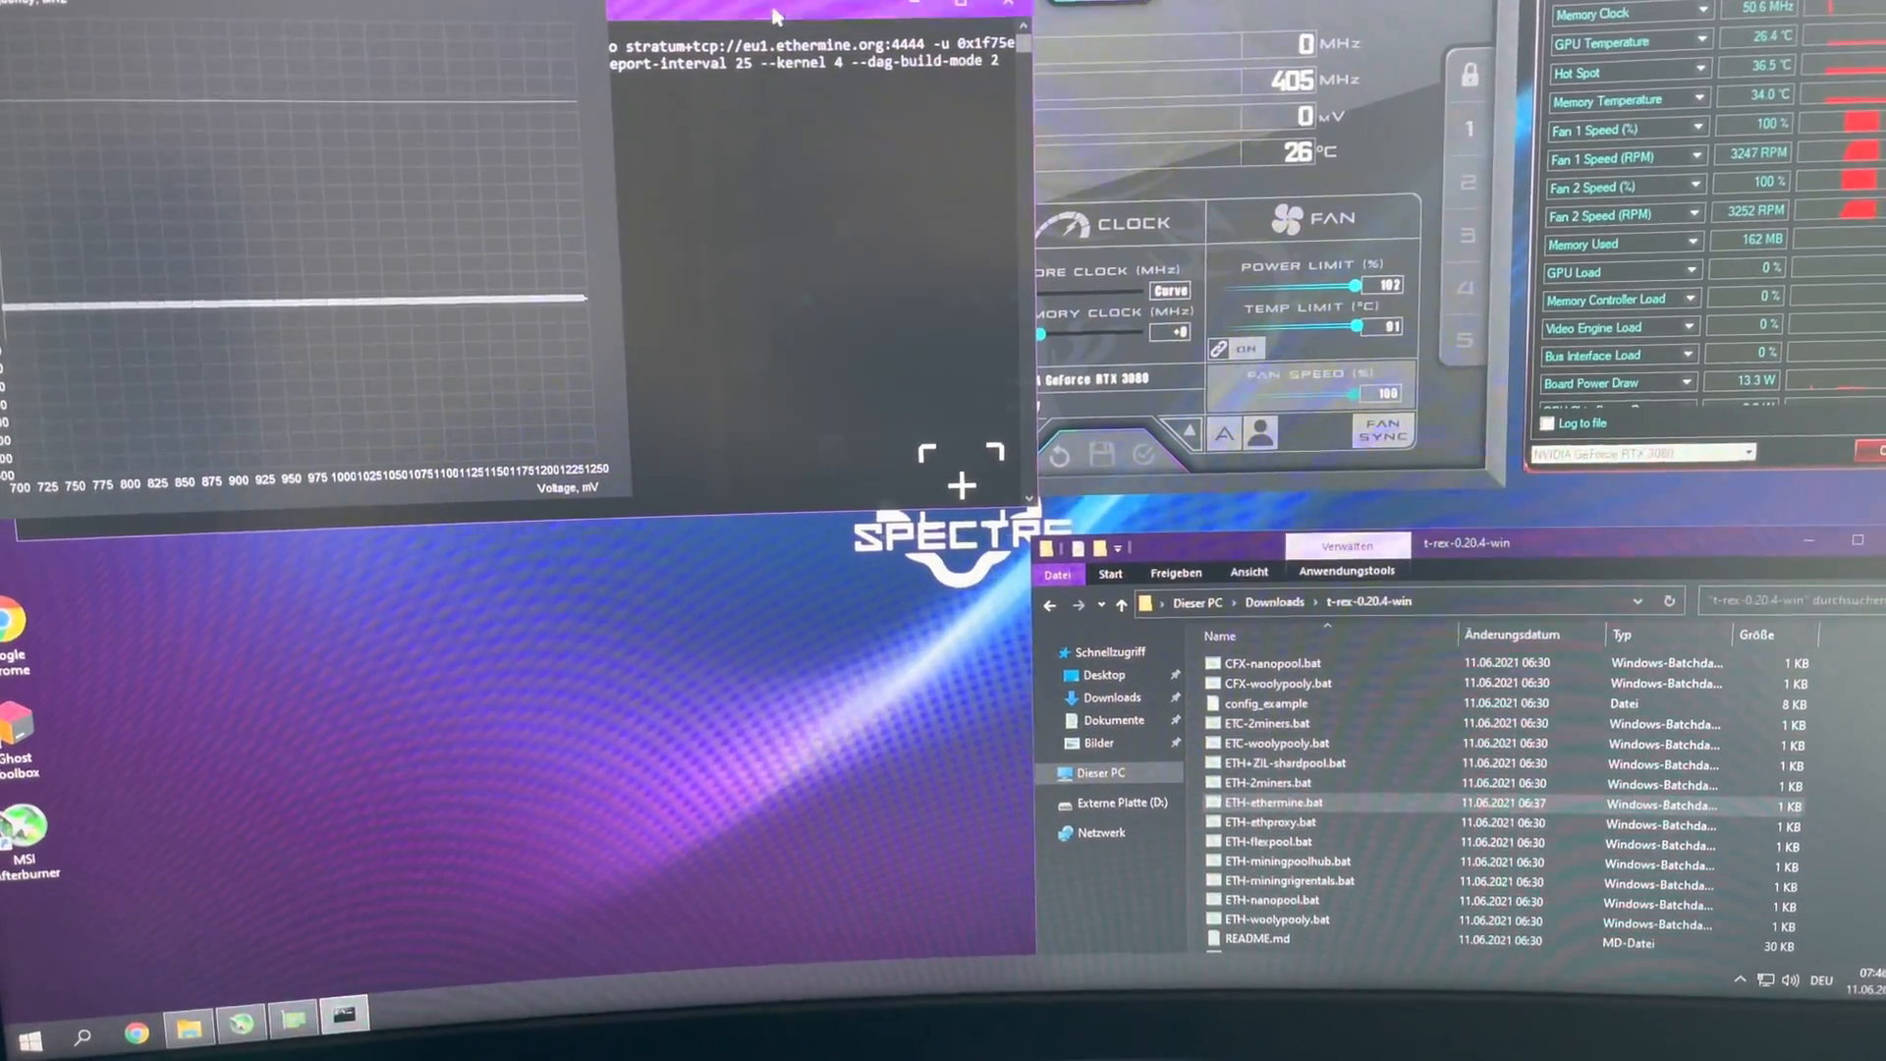